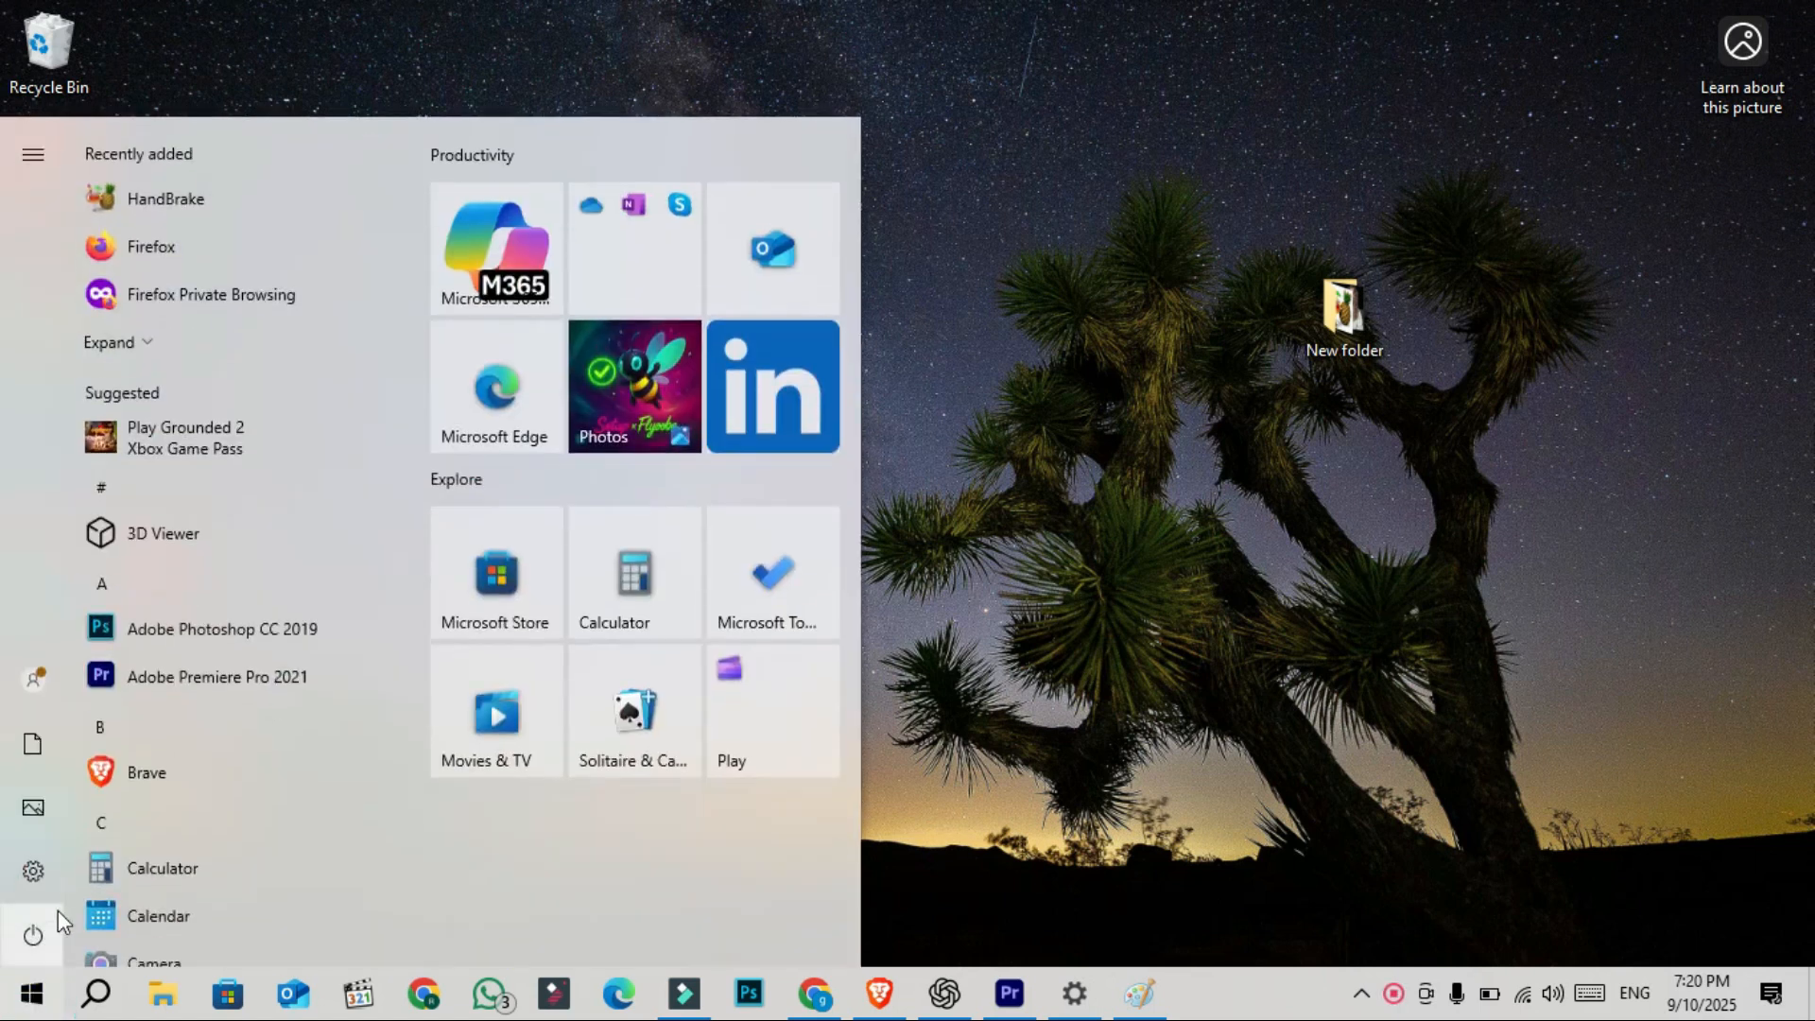
Close the Start menu and return to the desktop
left_click(32, 870)
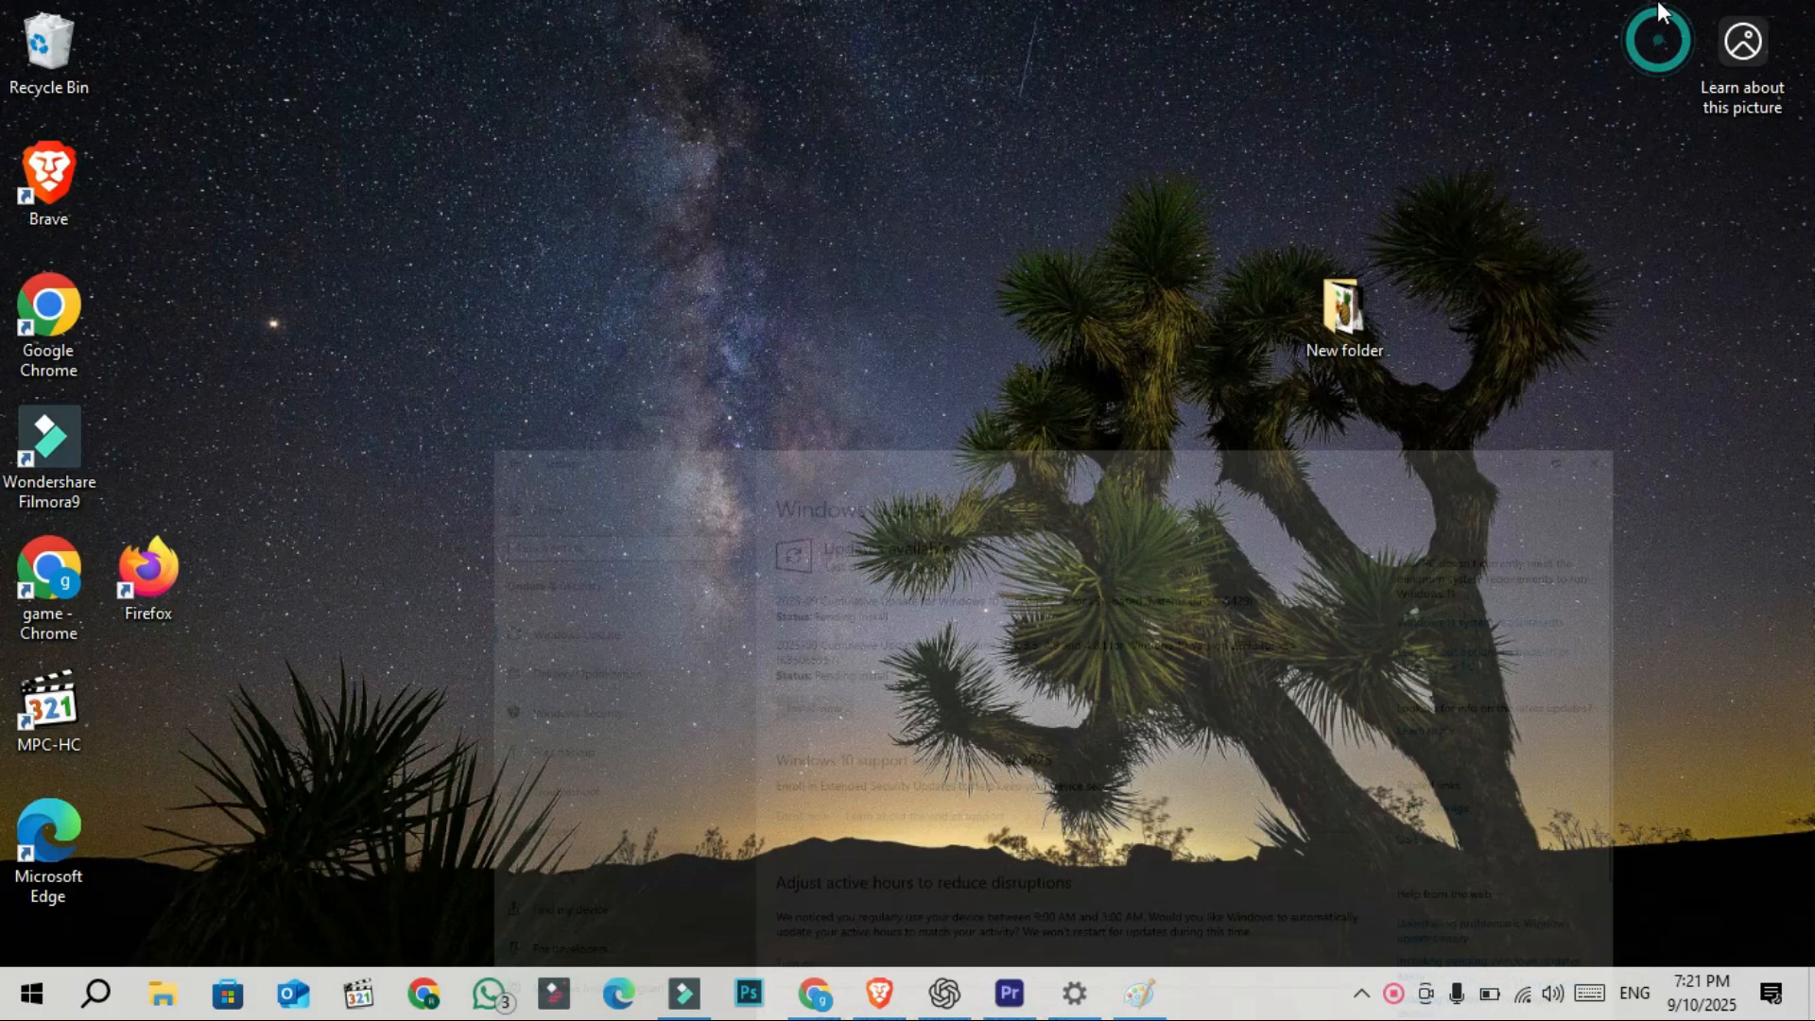
Bring up the Start menu app list and scroll down to the W section
left_click(28, 993)
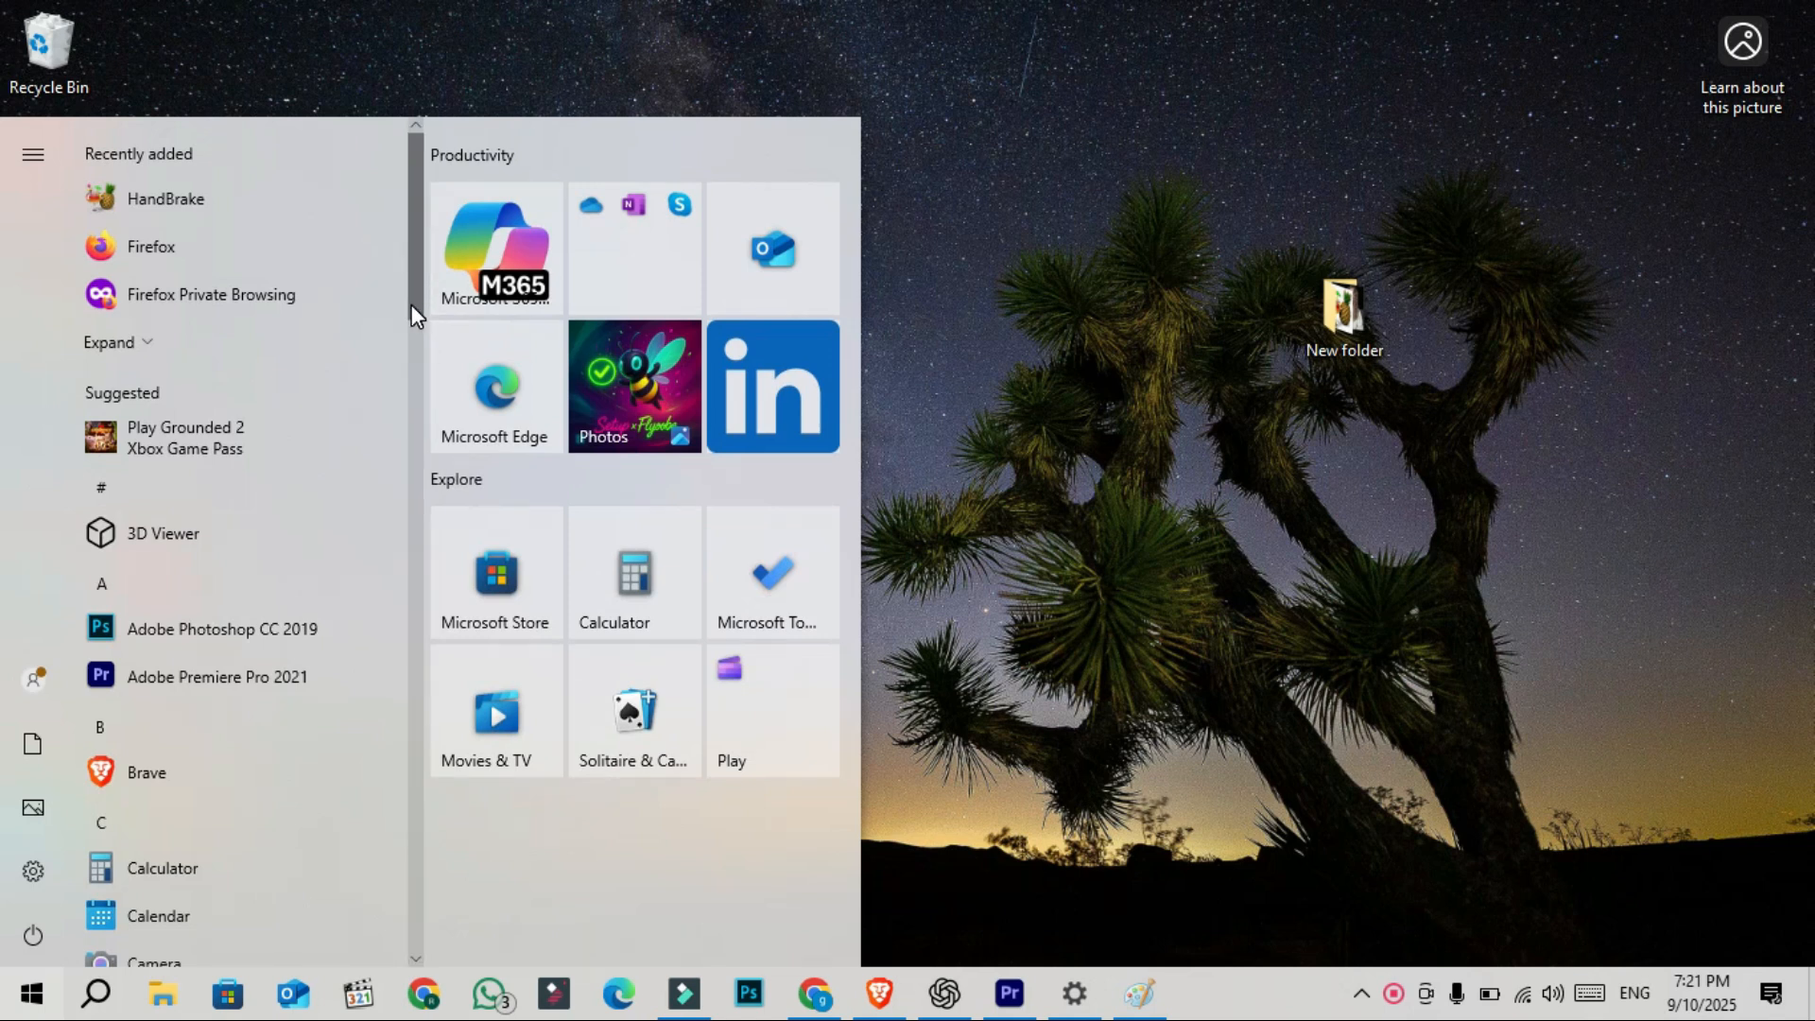
scroll("down", 3)
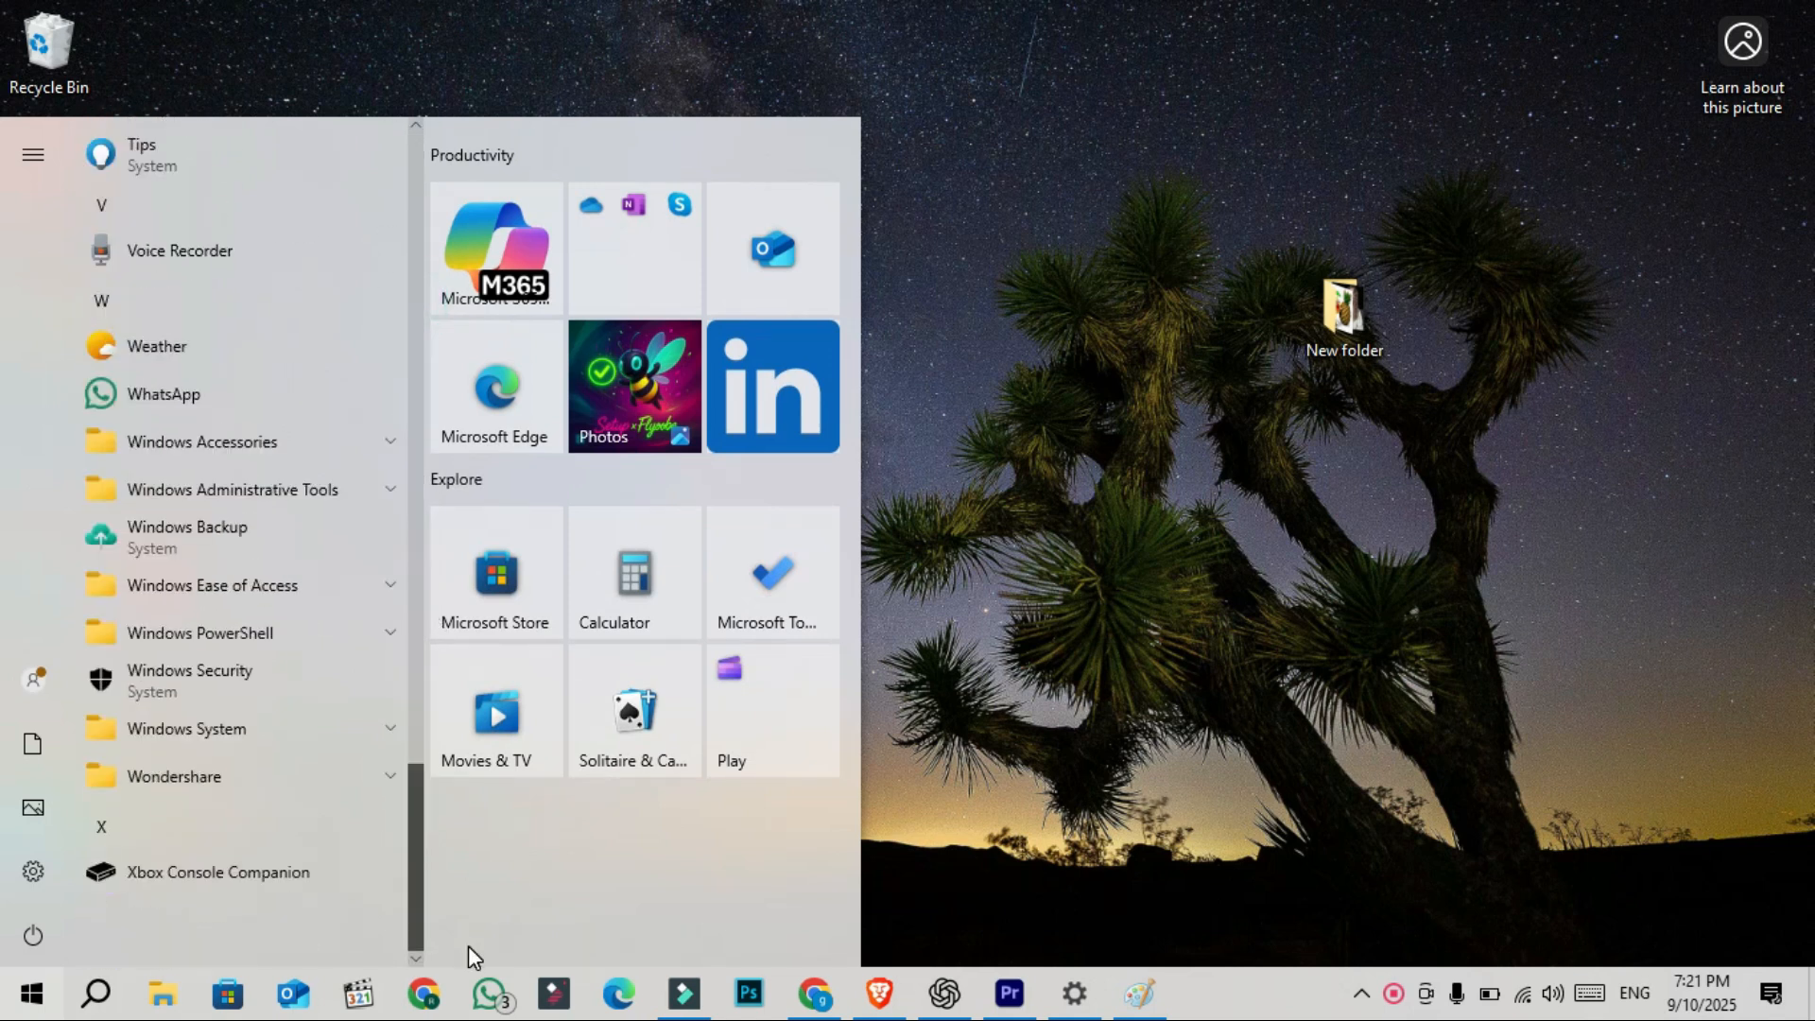
mouse_move(225, 535)
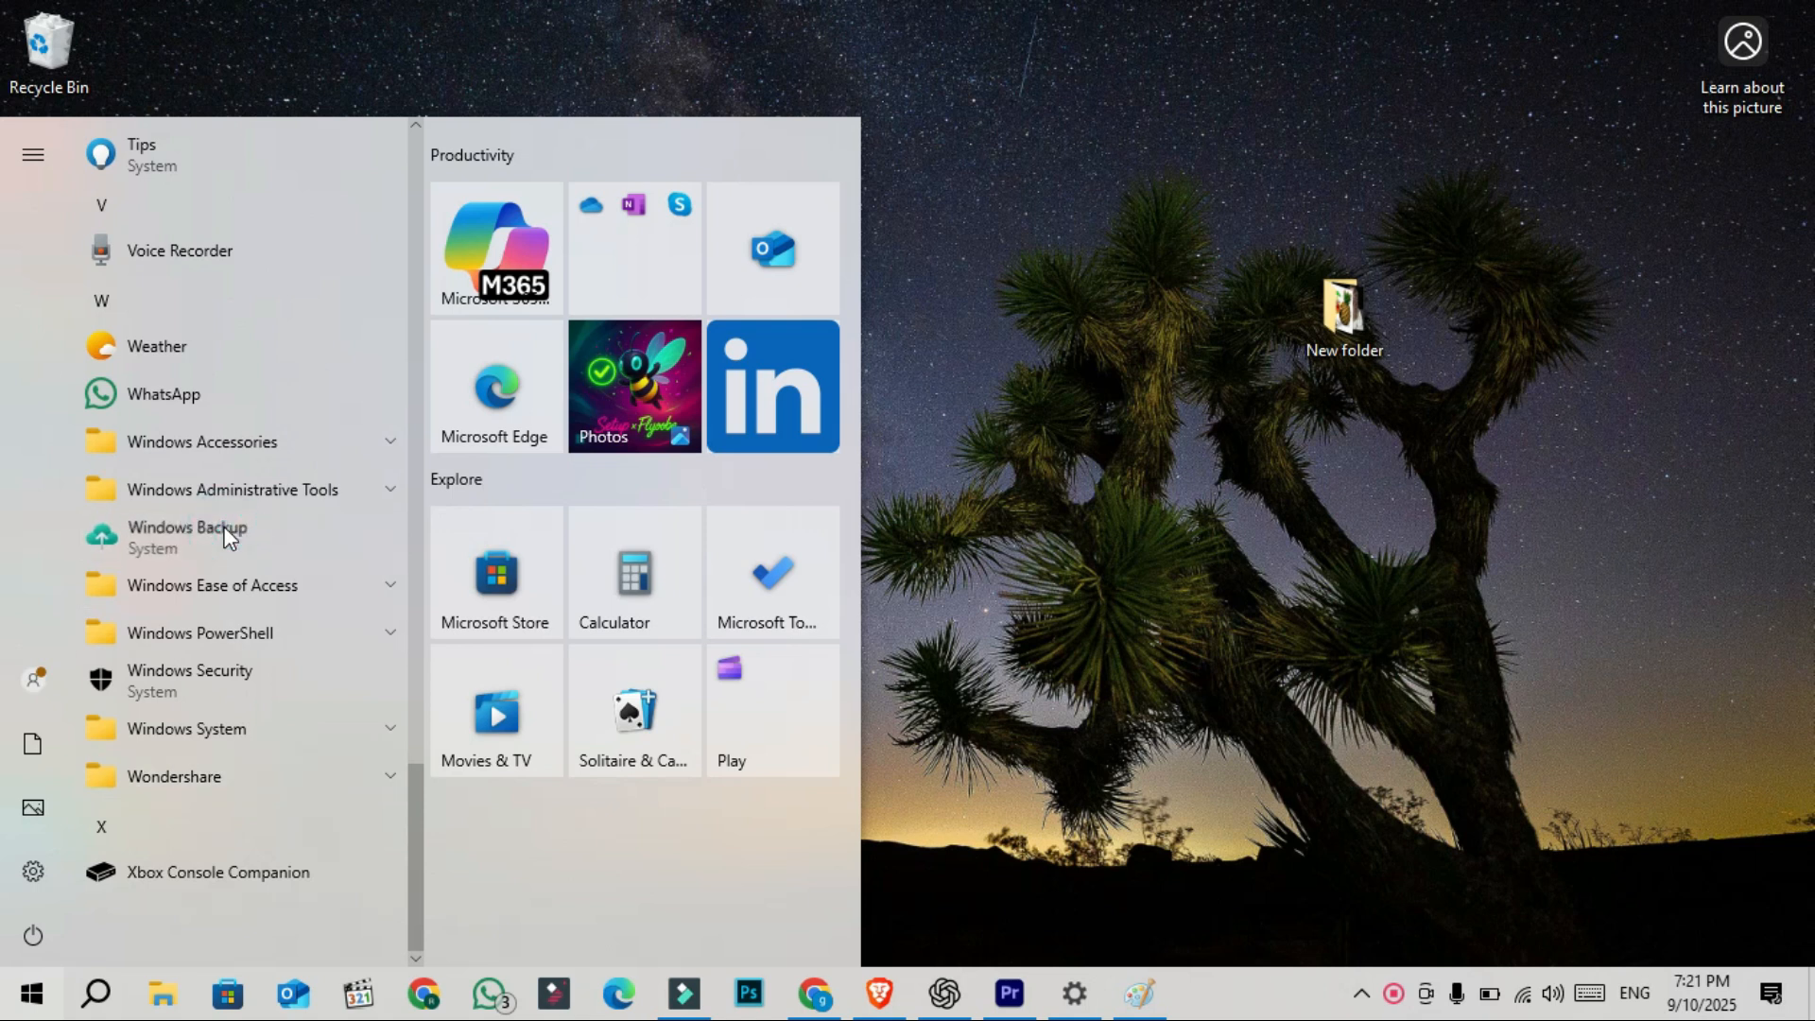
Launch Windows Backup, then show the Windows Update page with KB5065429 pending
left_click(187, 535)
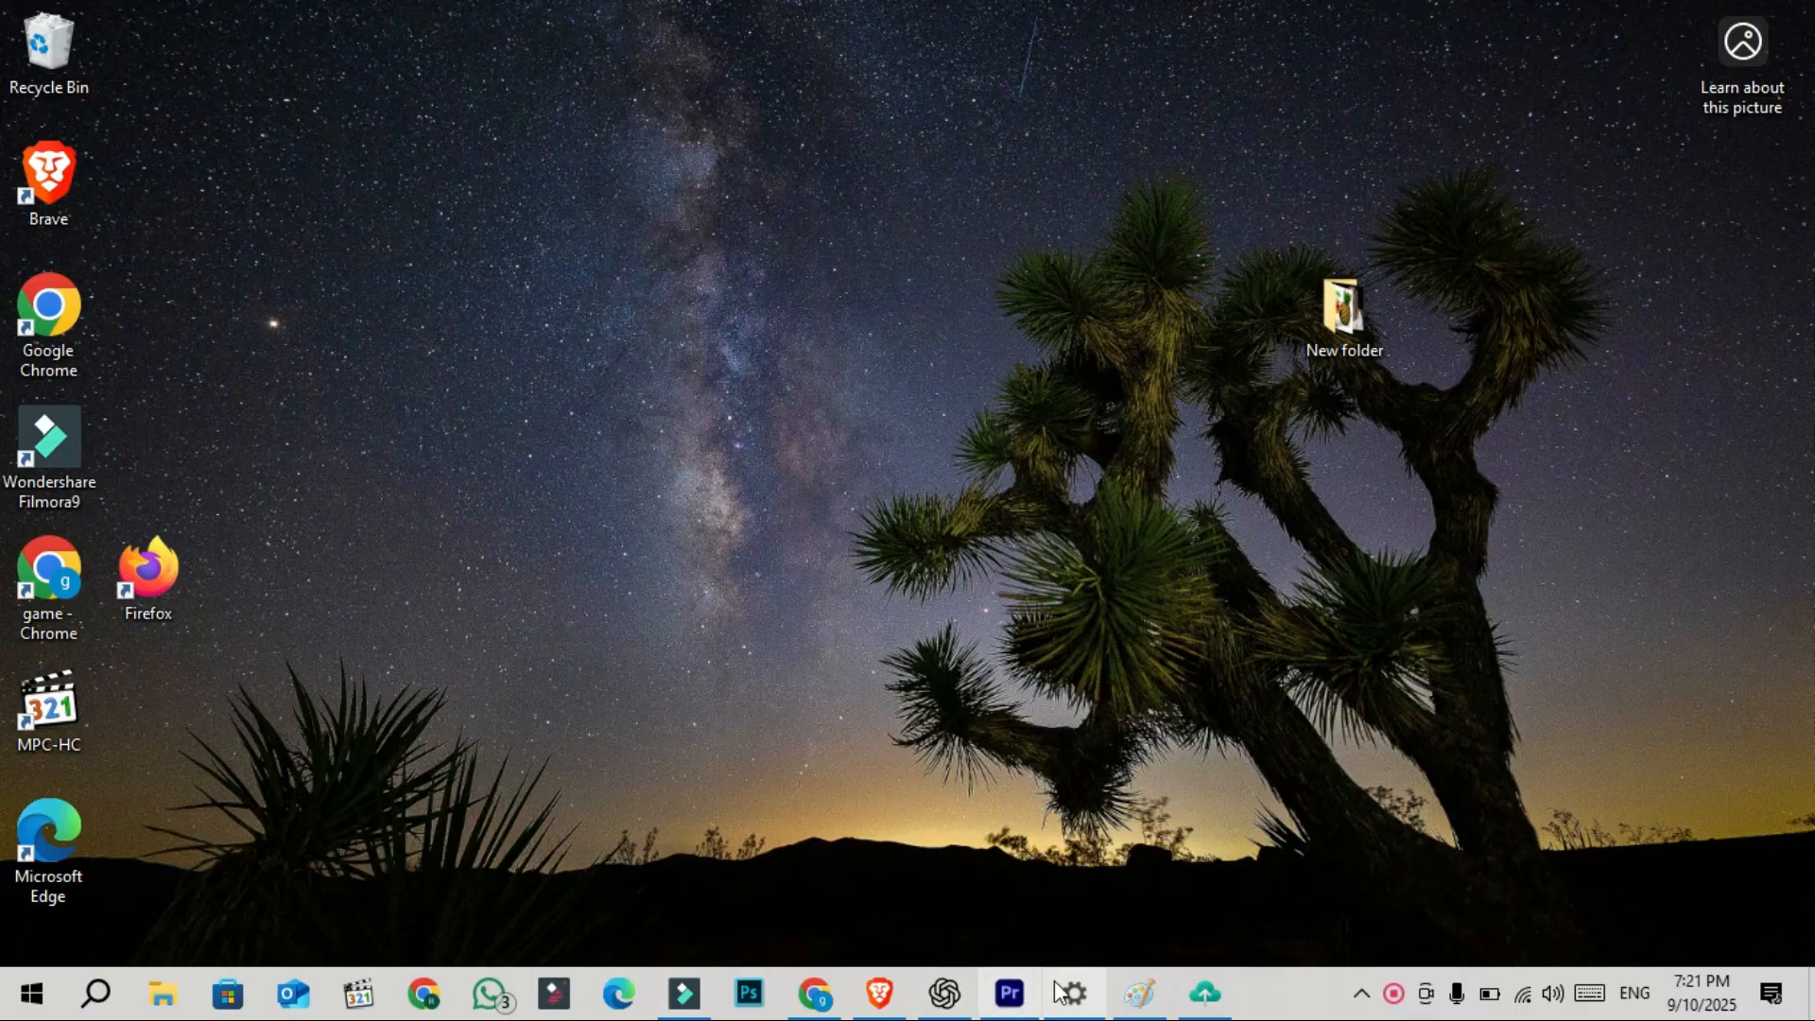
left_click(1070, 993)
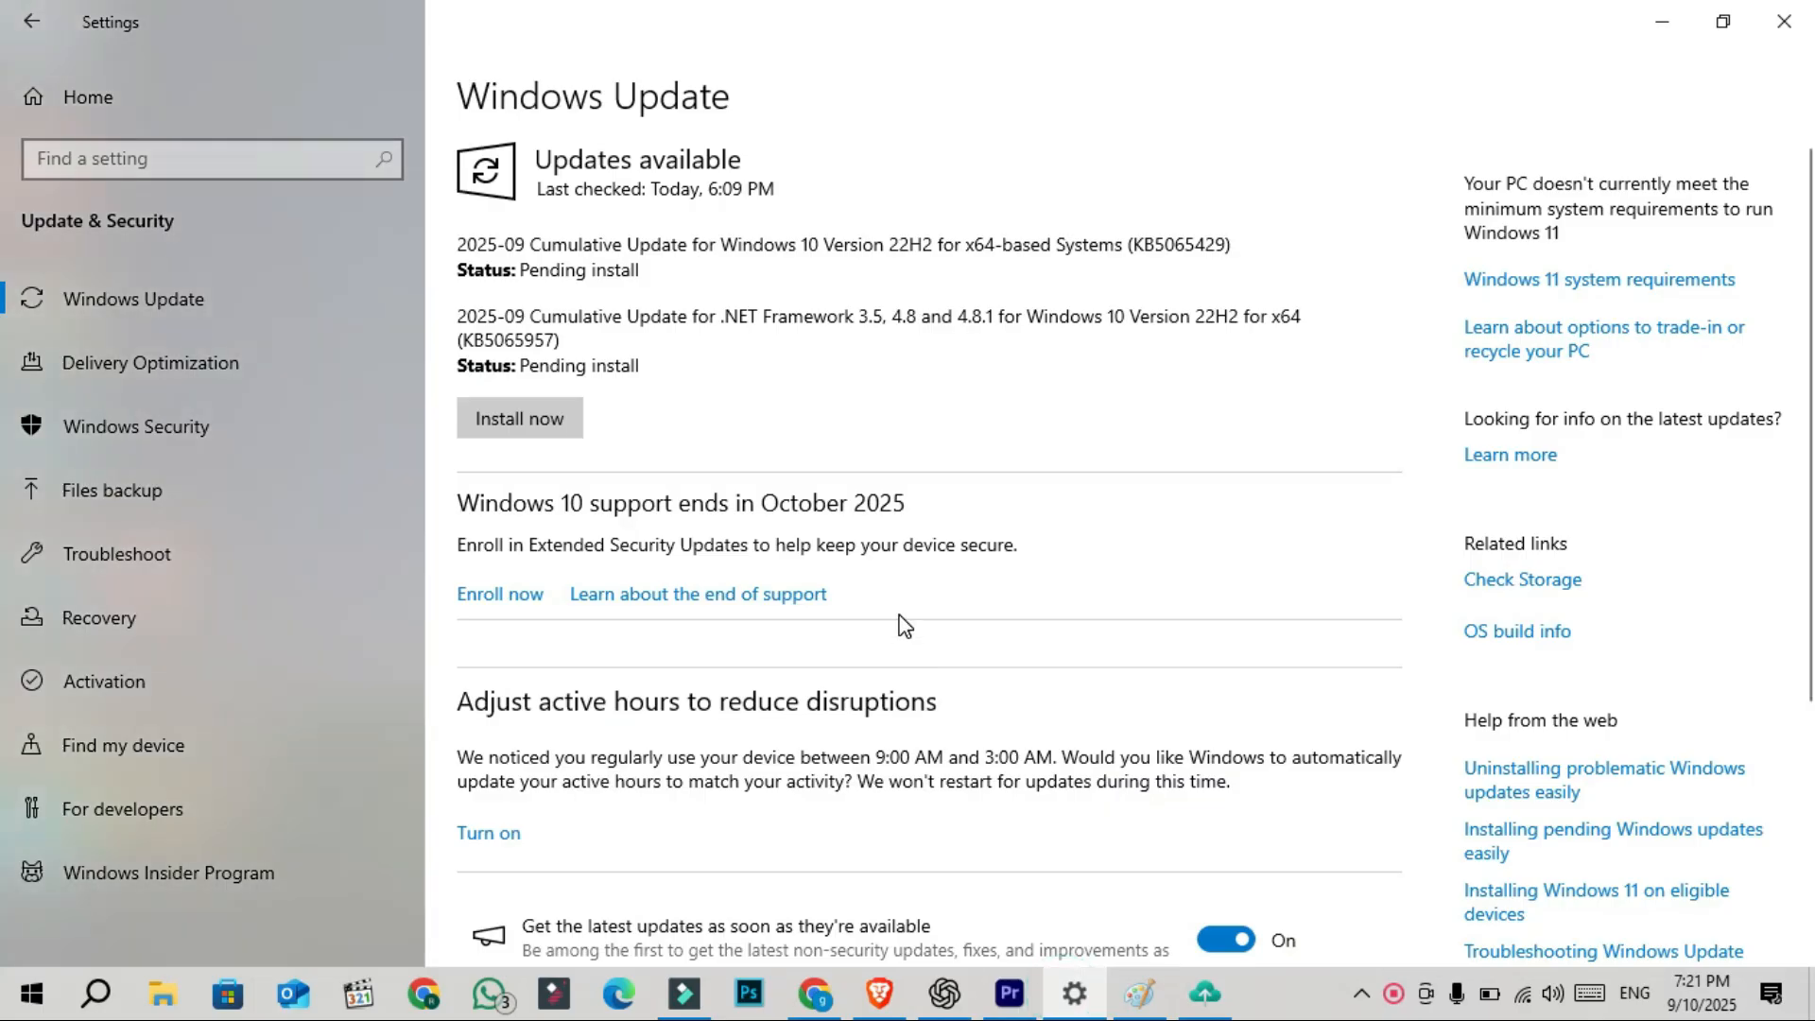